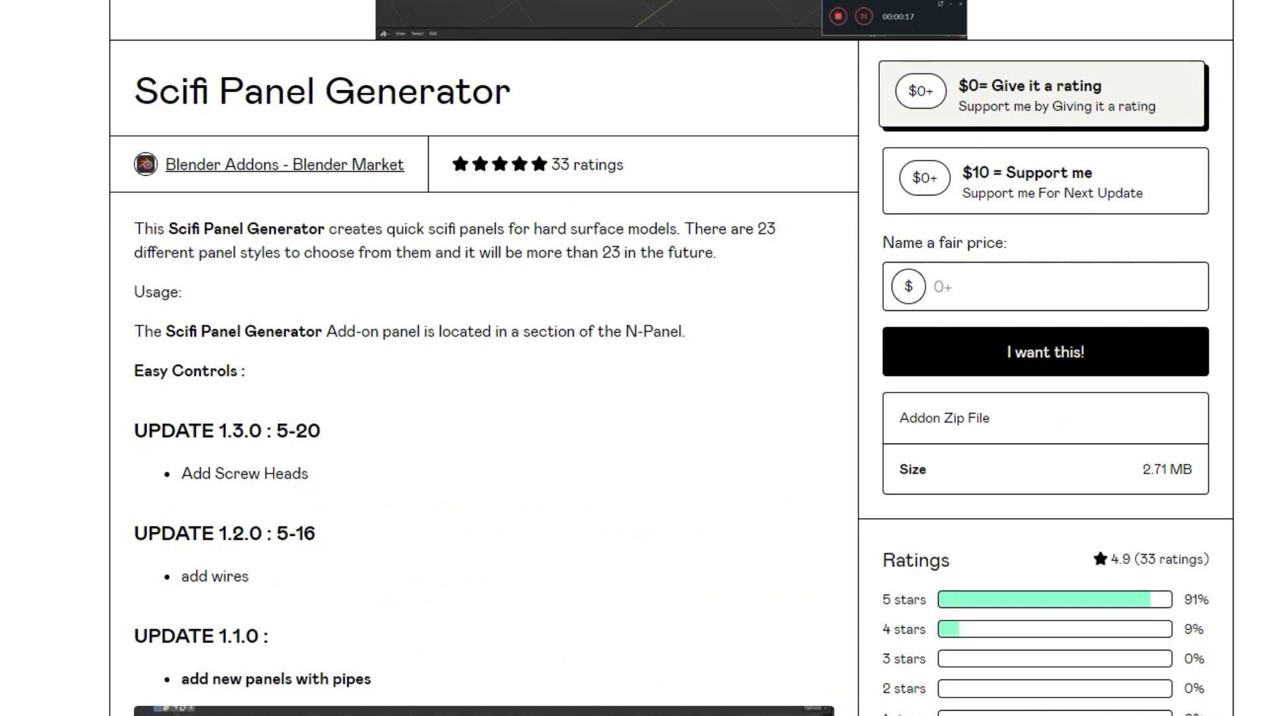
# Show the plane's generated sci-fi panel grooves in Object Mode after leaving Edit Mode
pyautogui.scroll(-3)
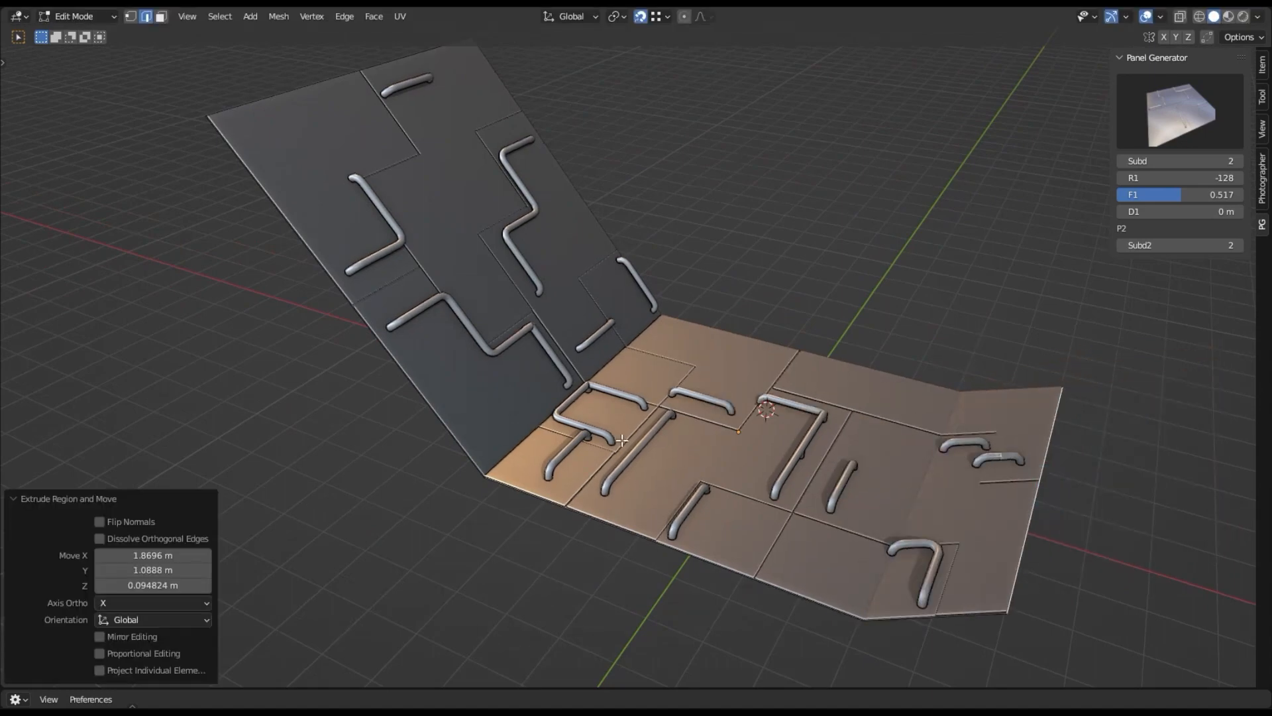
pyautogui.press('Tab')
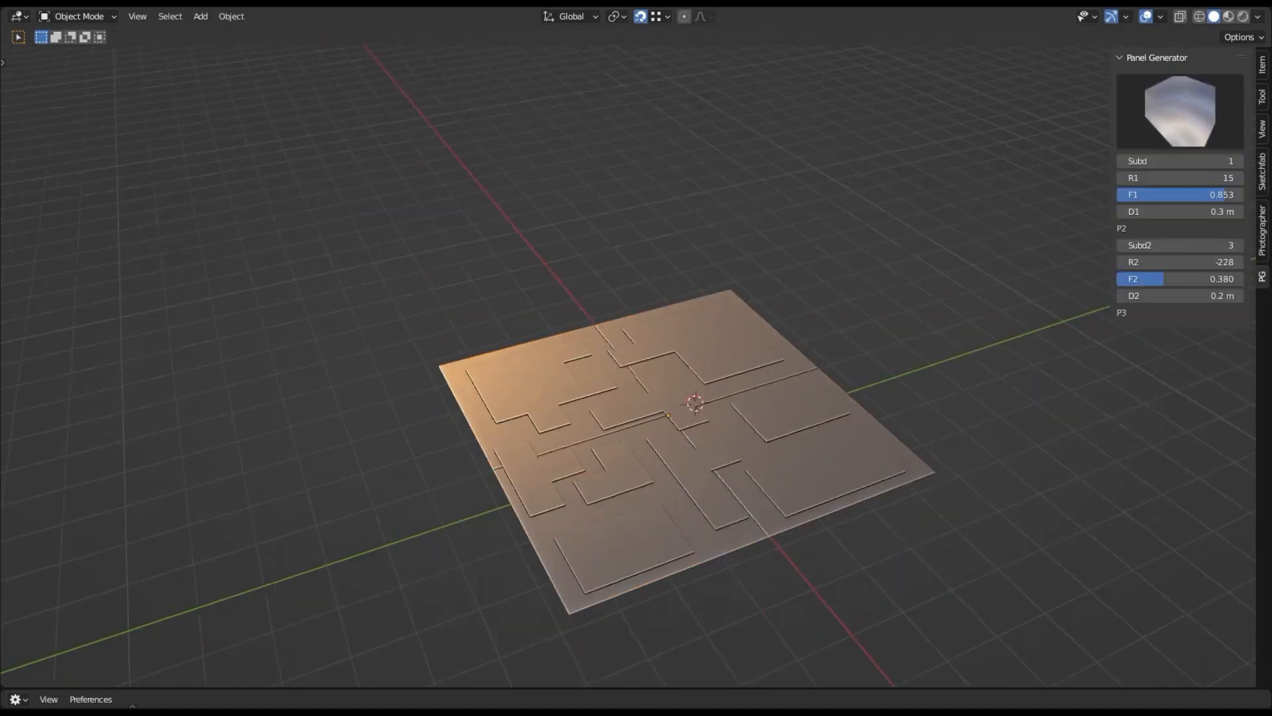